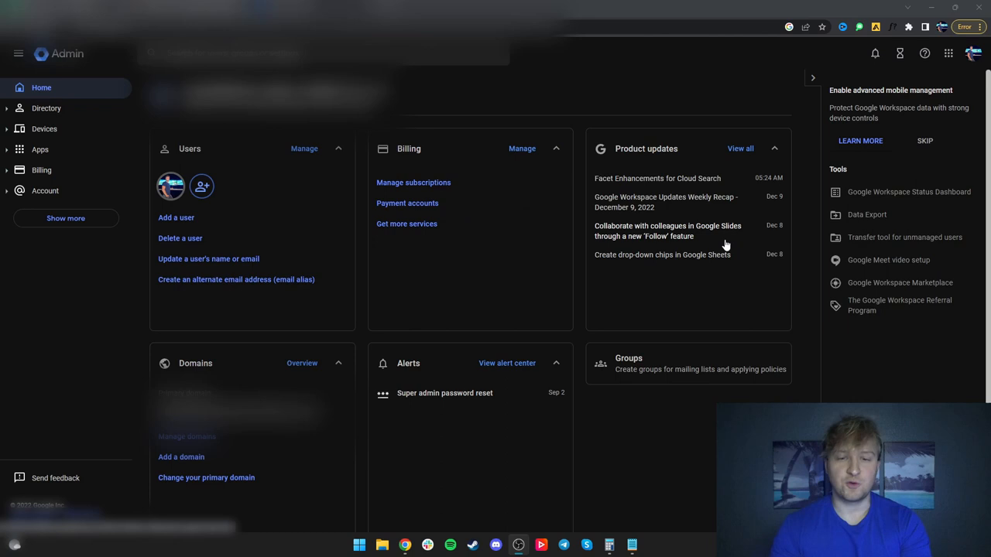
{"action": "mouse_move", "coordinate": [207, 258]}
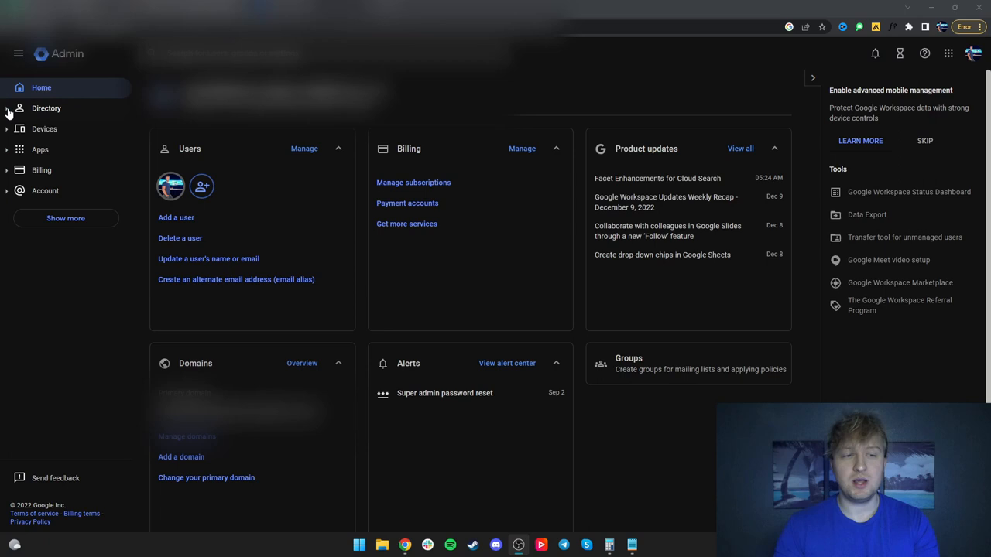
Step: Go to Directory settings, where Profile editing allows profile picture, birthday and work location changes
{"action": "left_click", "coordinate": [47, 109]}
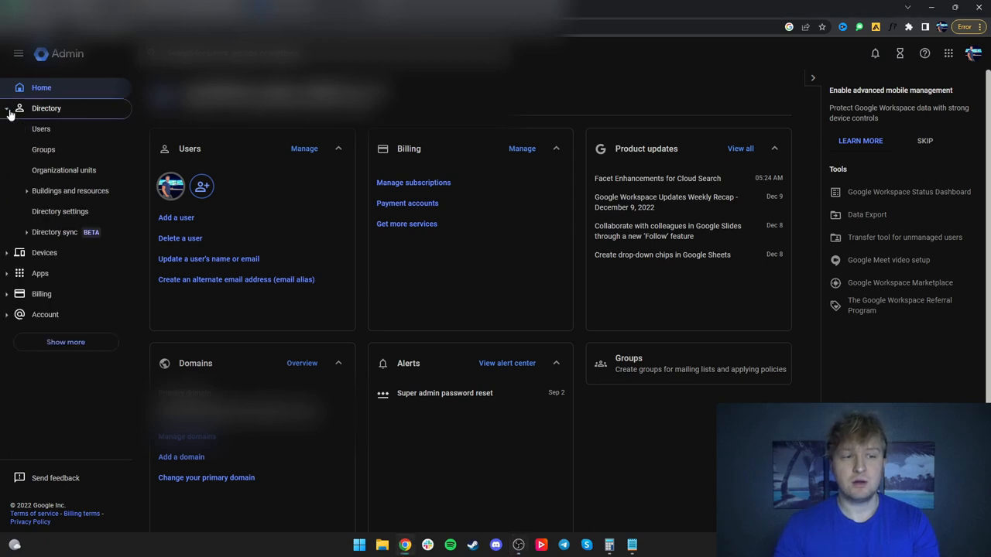
{"action": "left_click", "coordinate": [59, 211]}
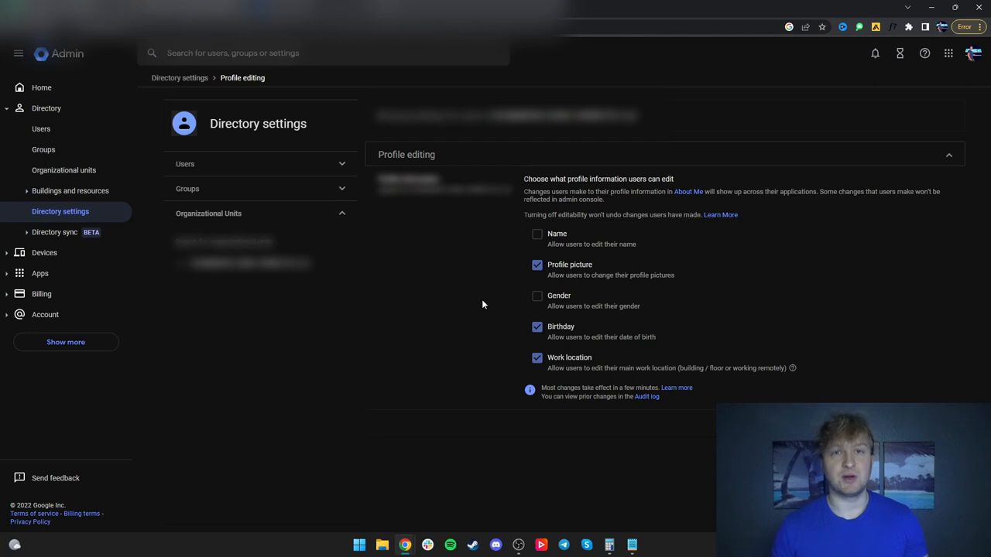
{"action": "mouse_move", "coordinate": [544, 271]}
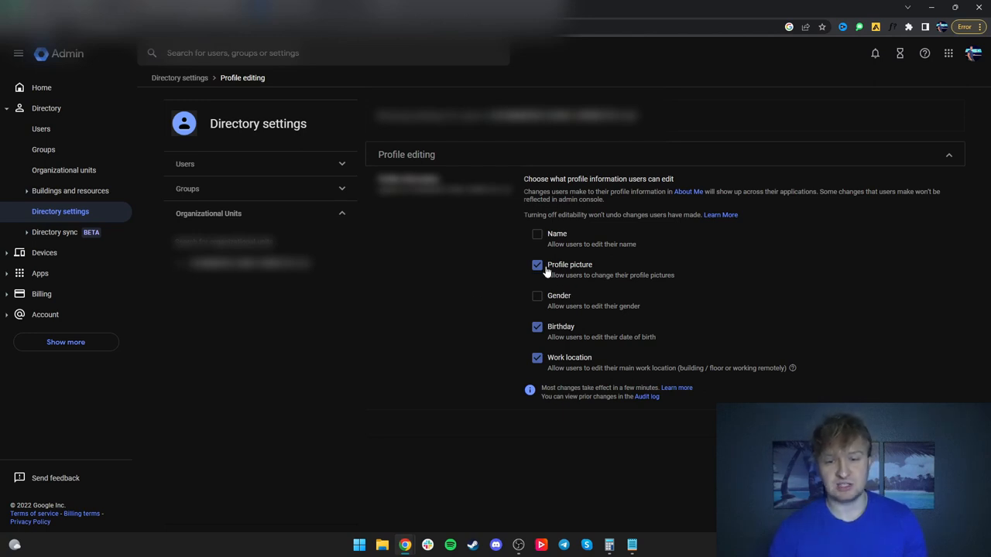